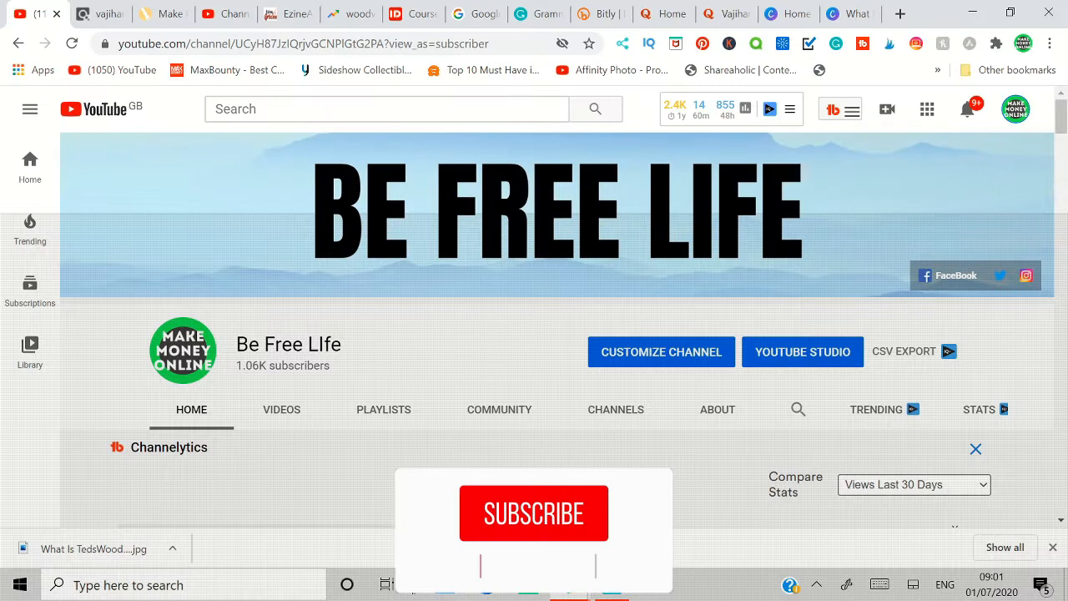
# Step: Leave the YouTube channel page for the EzineArticles homepage tab
pyautogui.click(533, 513)
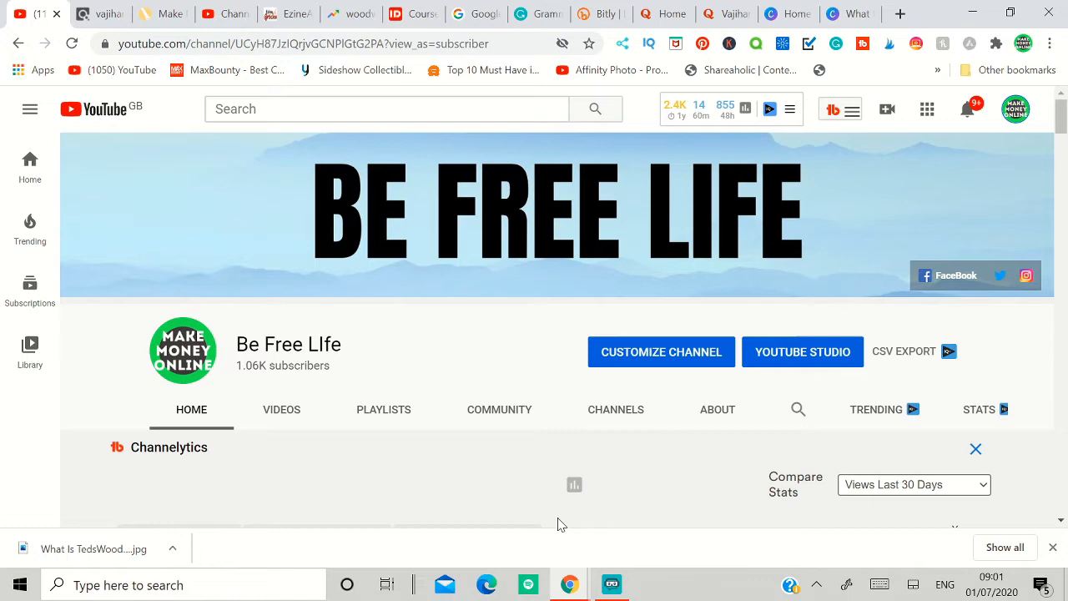
pyautogui.click(288, 15)
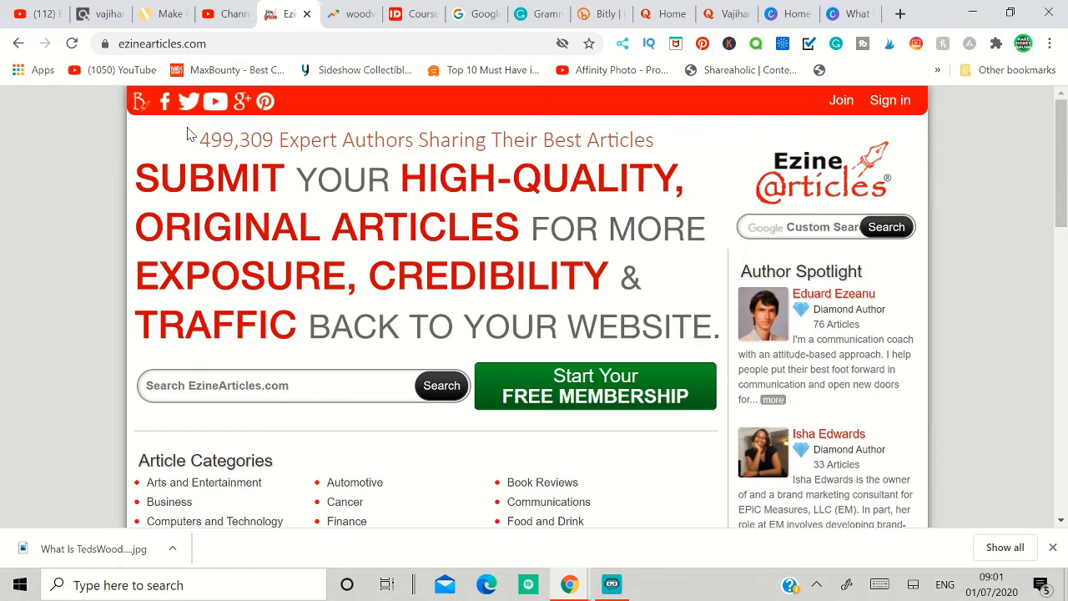
pyautogui.scroll(-3)
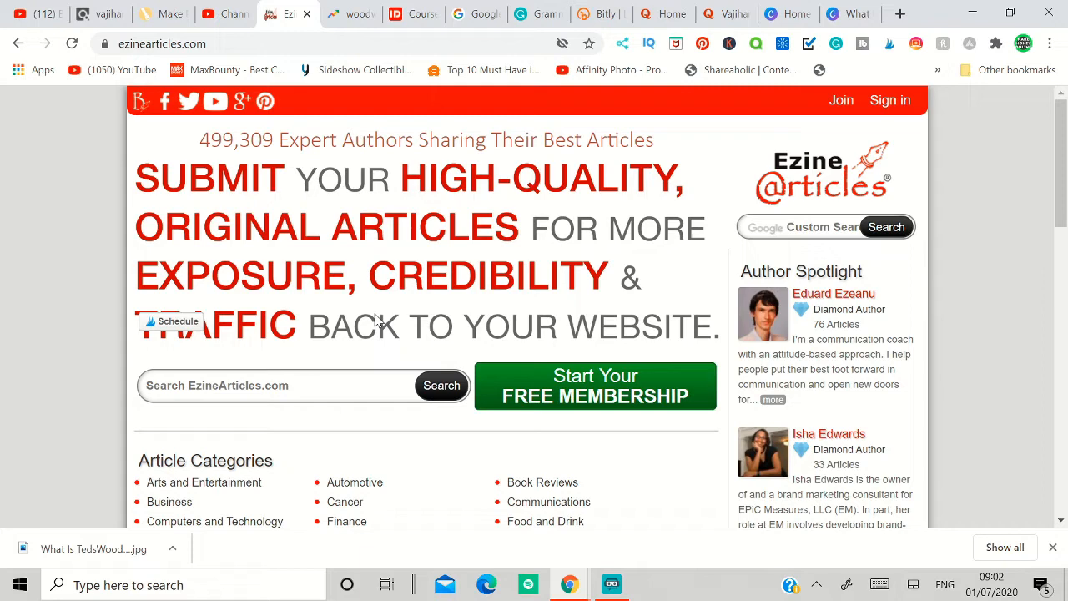
pyautogui.scroll(-3)
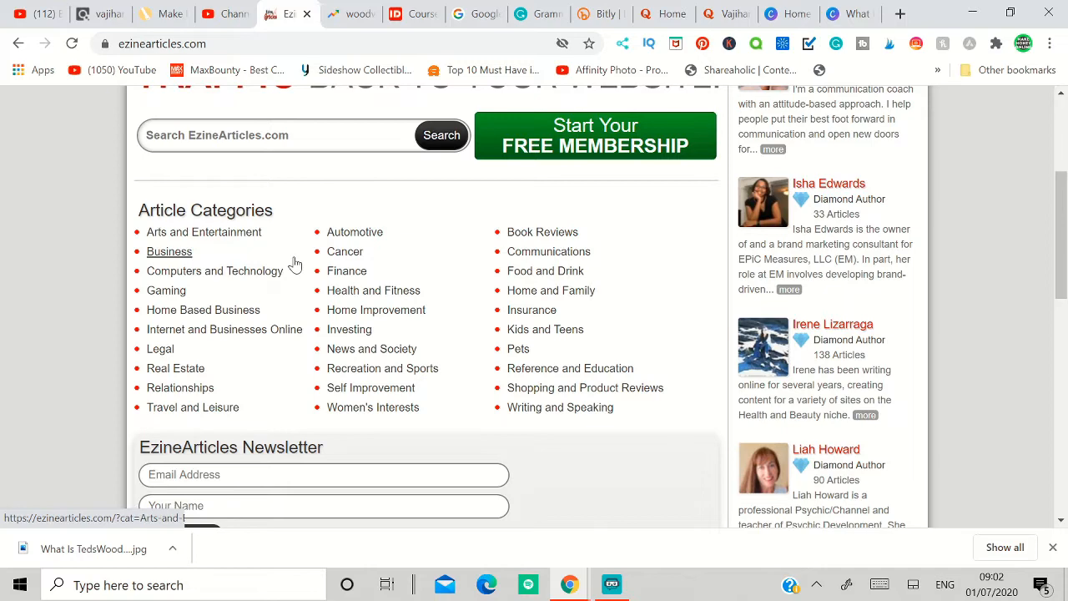
# Step: Browse ClickBank's Home & Garden listings sorted by popularity, with Tedswoodworking ranked first
pyautogui.click(100, 14)
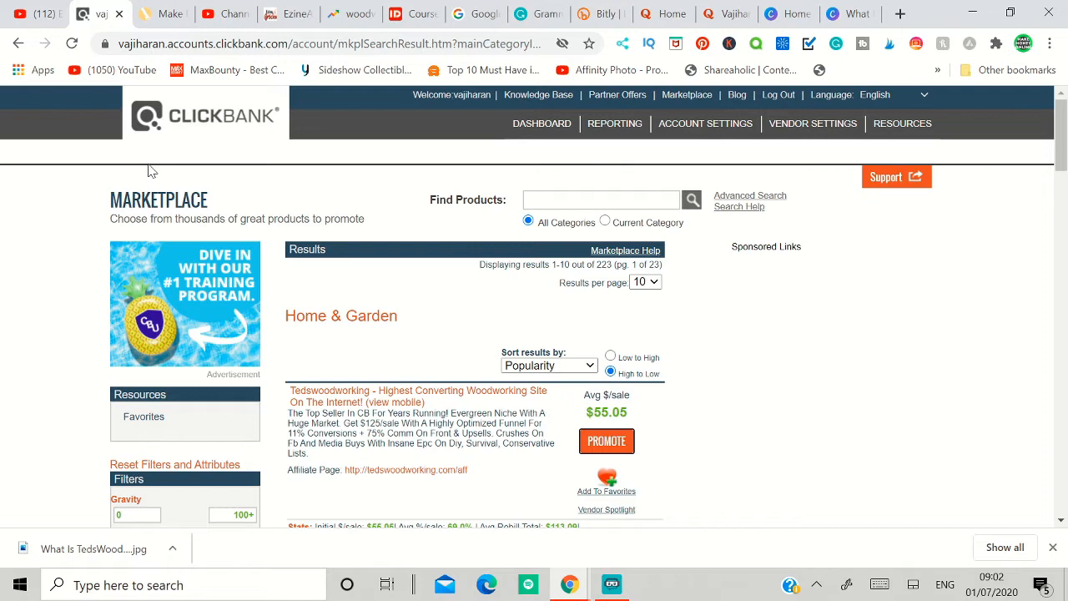
pyautogui.moveTo(427, 256)
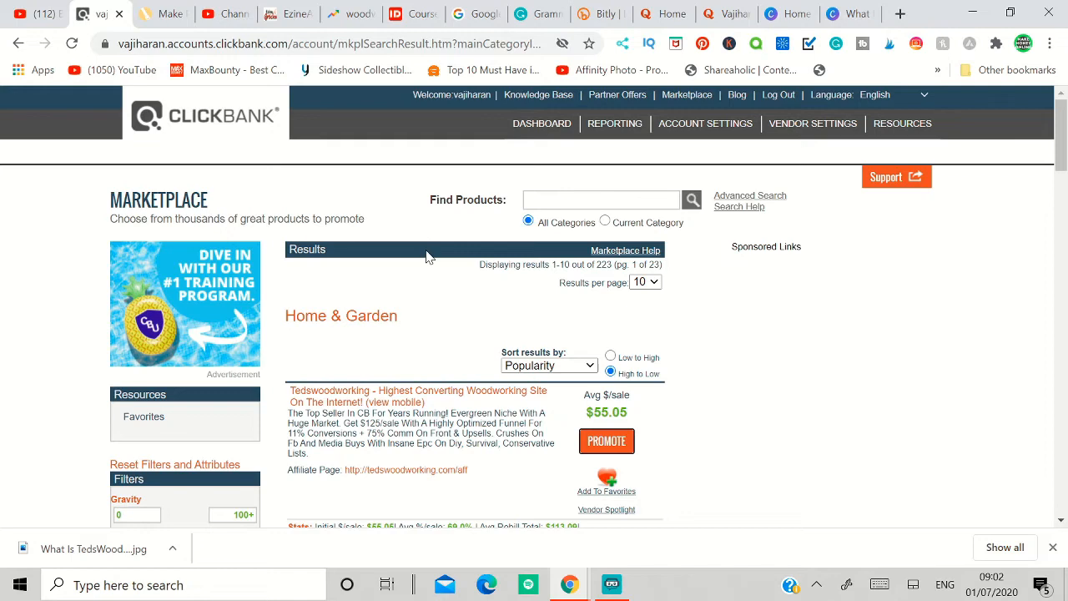
pyautogui.scroll(-3)
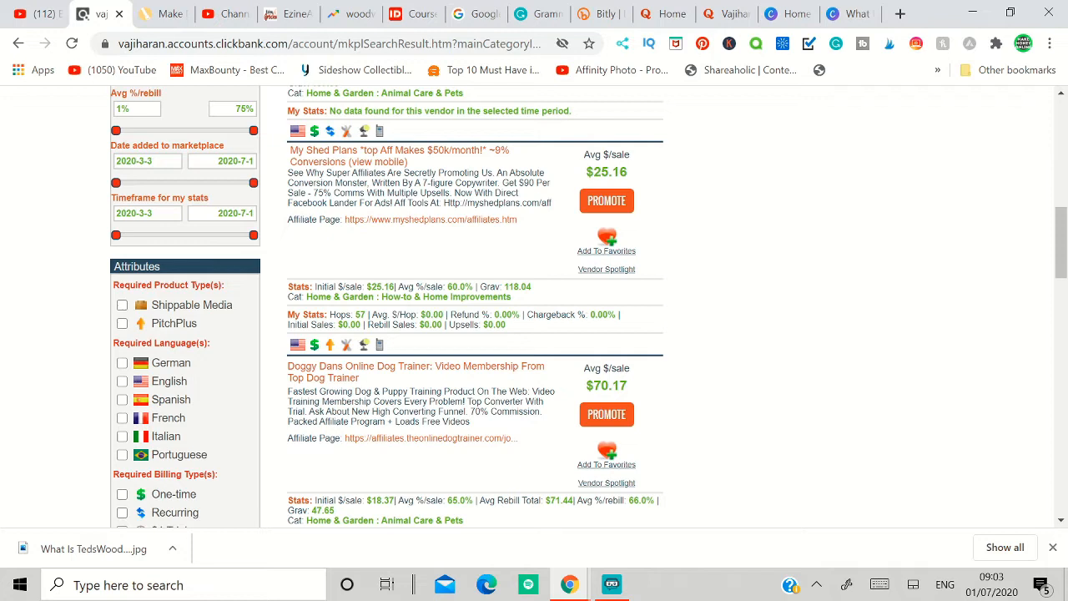
pyautogui.moveTo(457, 309)
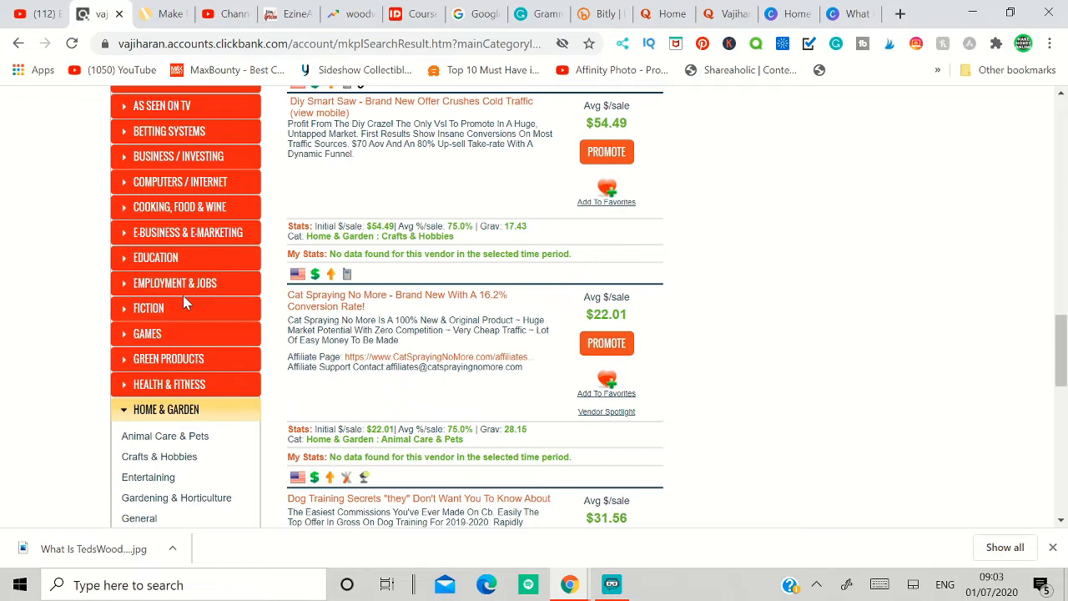
pyautogui.moveTo(185, 417)
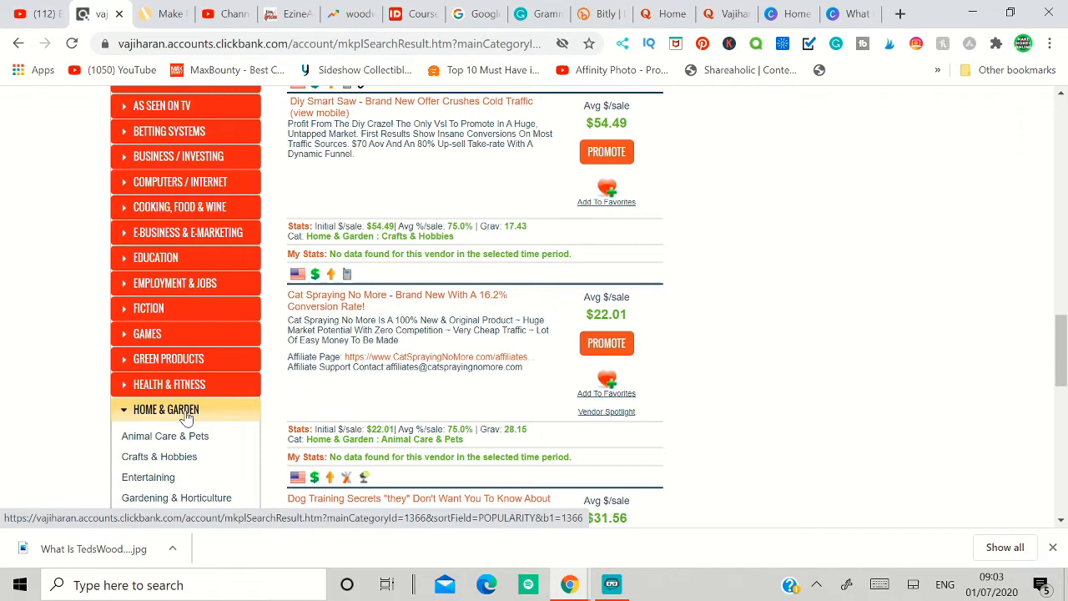
pyautogui.scroll(-3)
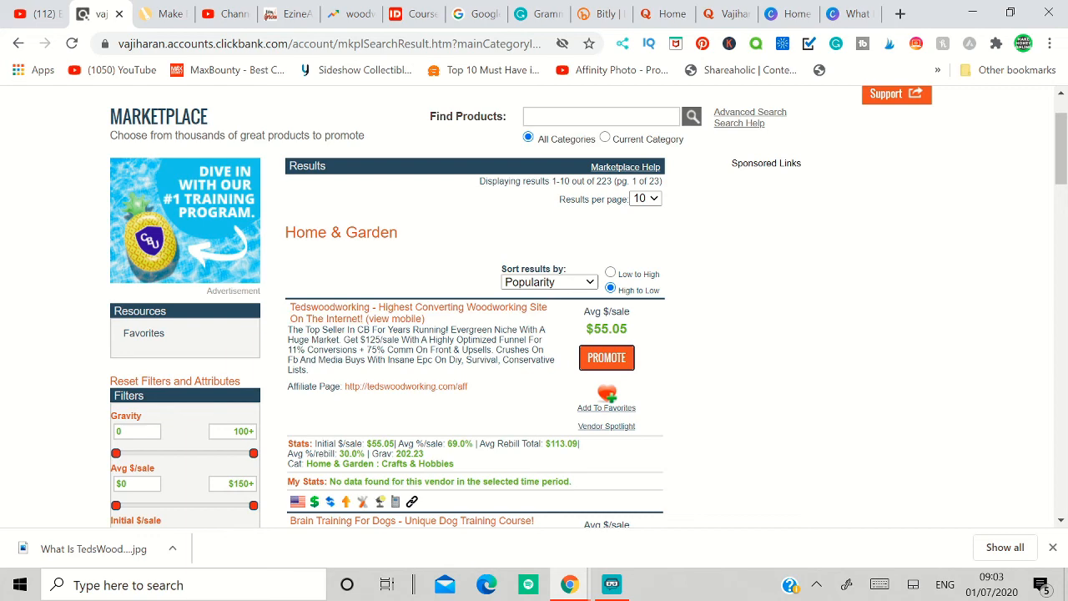
# Step: Check 12-month worldwide Google Trends interest for woodworking, then return to EzineArticles
pyautogui.click(367, 15)
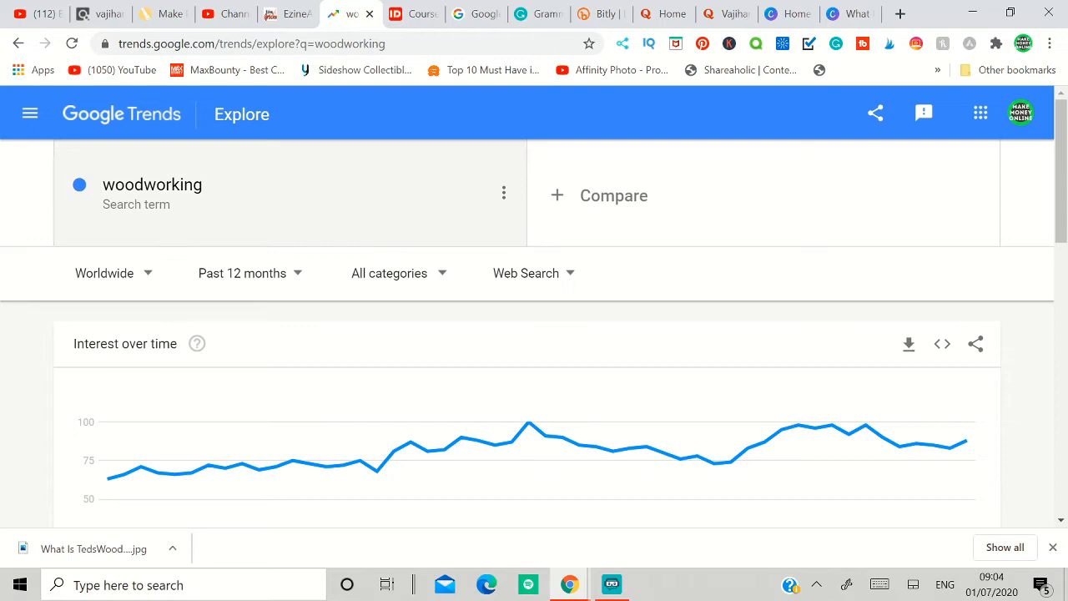
pyautogui.click(288, 13)
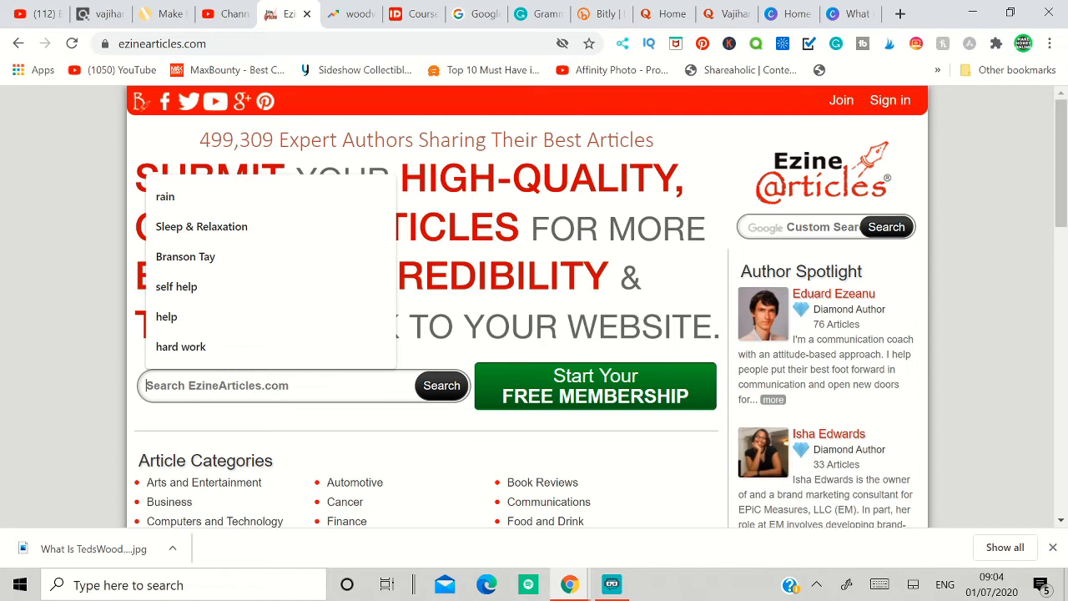
# Step: Search 'woodworking' and read 'Woodwork Crafts - The Beginners Guide To Woodworking', then switch to Grammarly
pyautogui.click(441, 385)
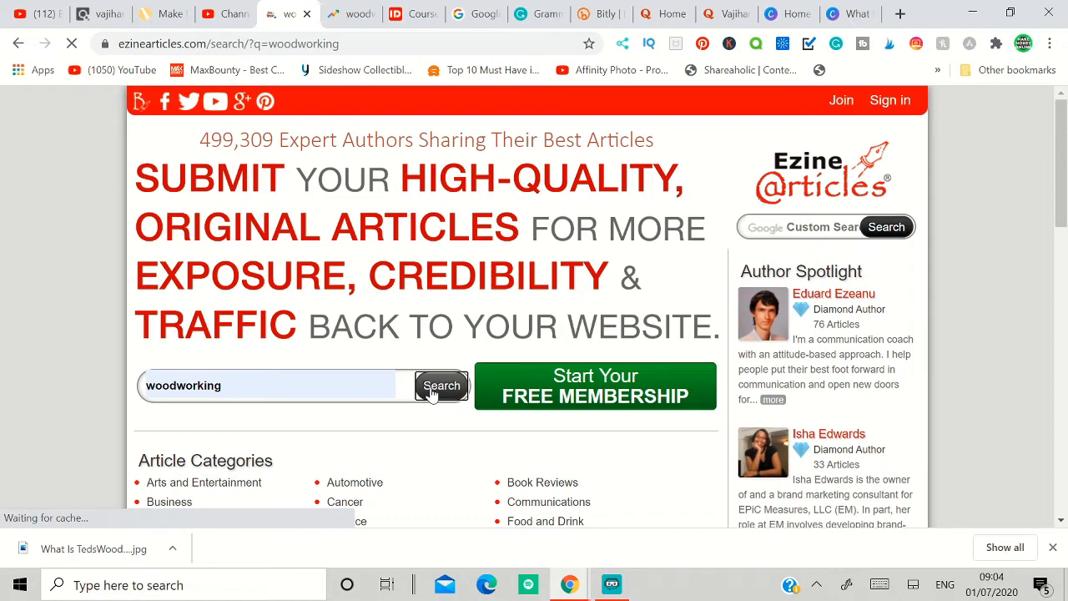
pyautogui.click(440, 385)
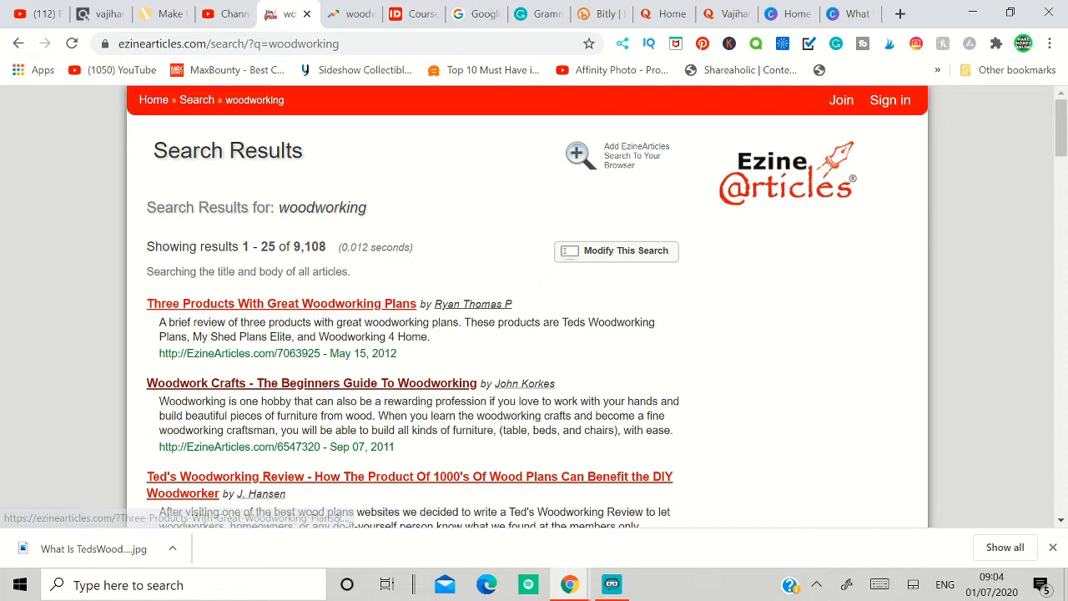
pyautogui.click(311, 383)
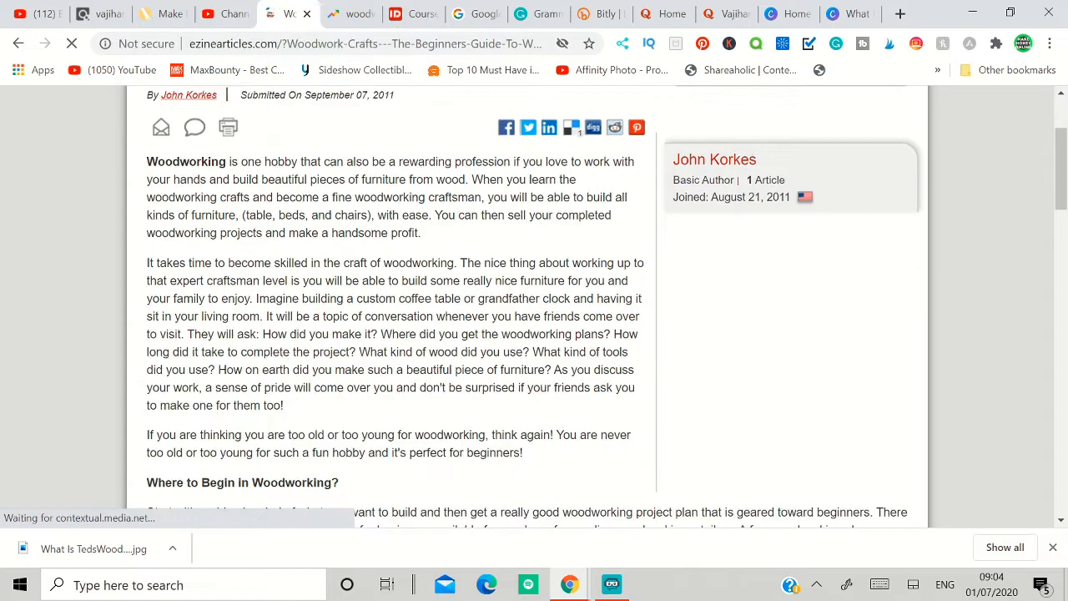
pyautogui.scroll(-3)
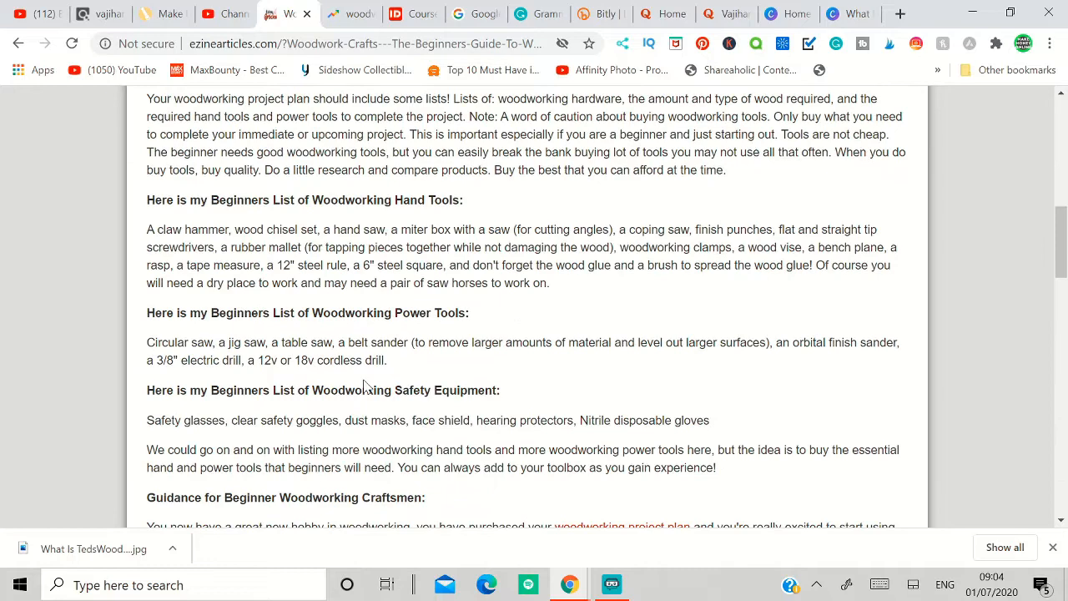
pyautogui.click(518, 13)
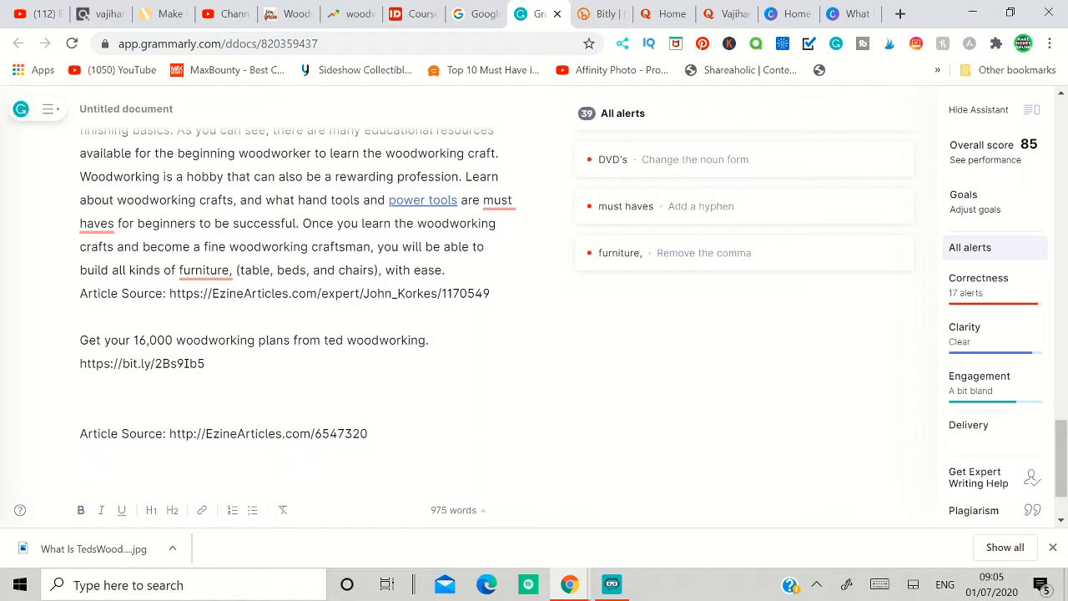
# Step: Review the Grammarly draft's alerts, then move to the 'What Is TedsWoodworking?' Canva design
pyautogui.click(770, 13)
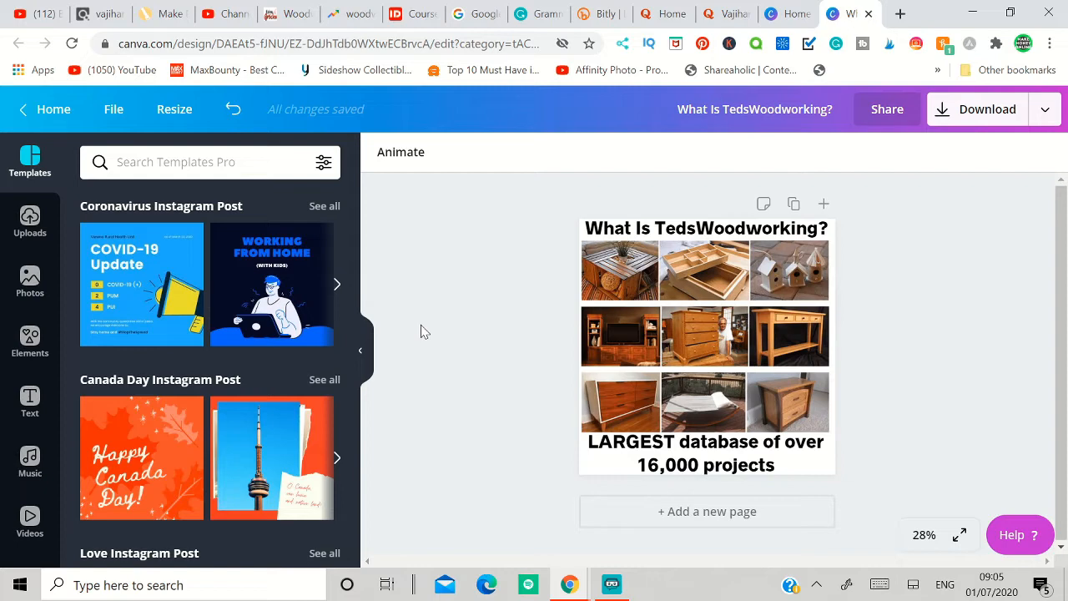
# Step: Look over the Canva image, then go to the Quora profile's published answers
pyautogui.click(661, 13)
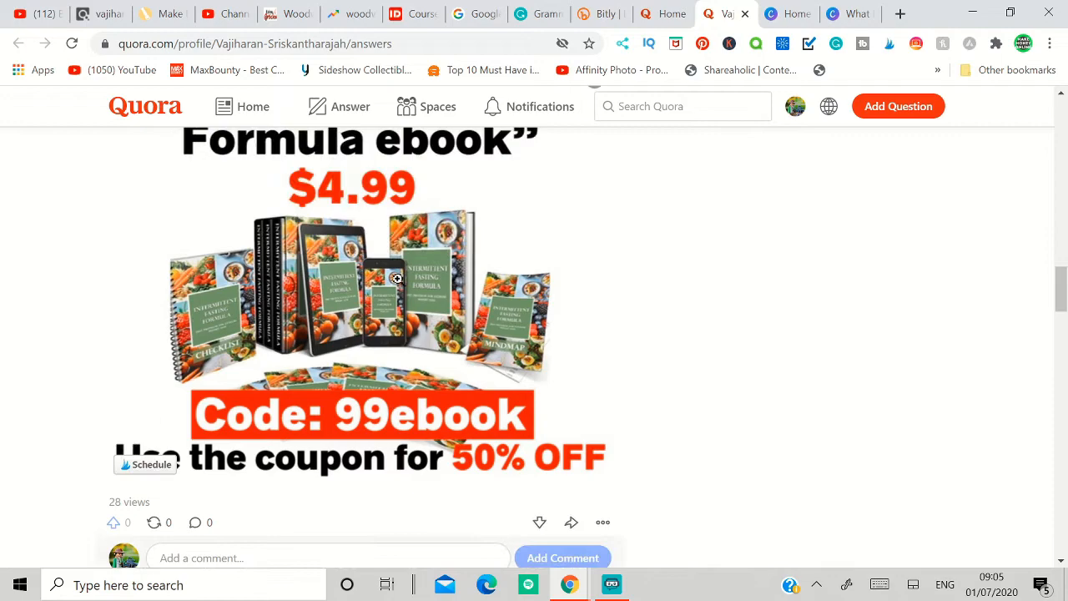
# Step: Scroll through the earlier published answers on the Quora profile page
pyautogui.scroll(-3)
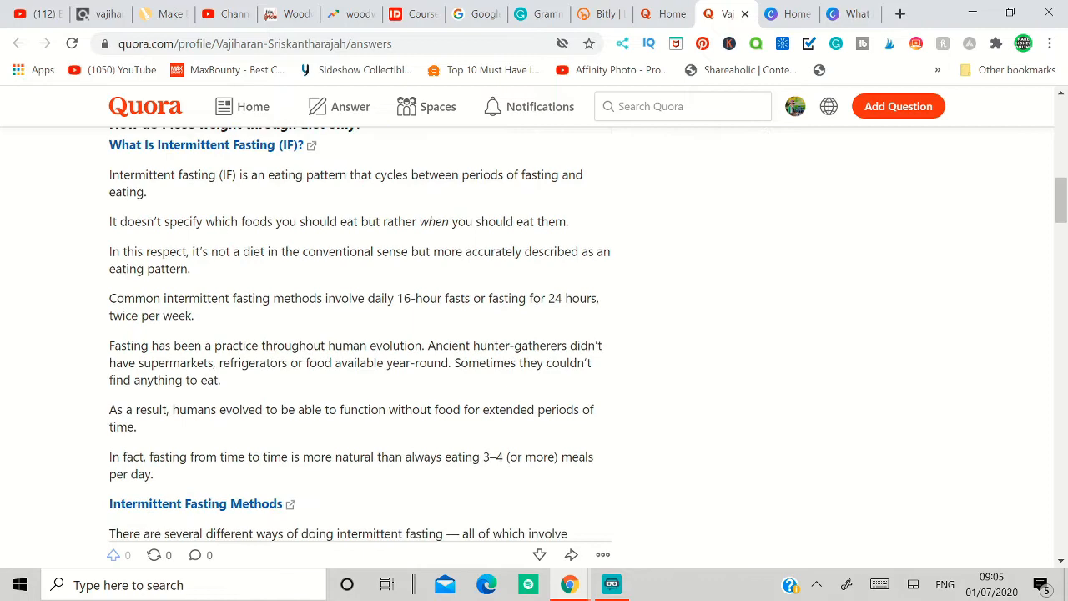
pyautogui.scroll(-3)
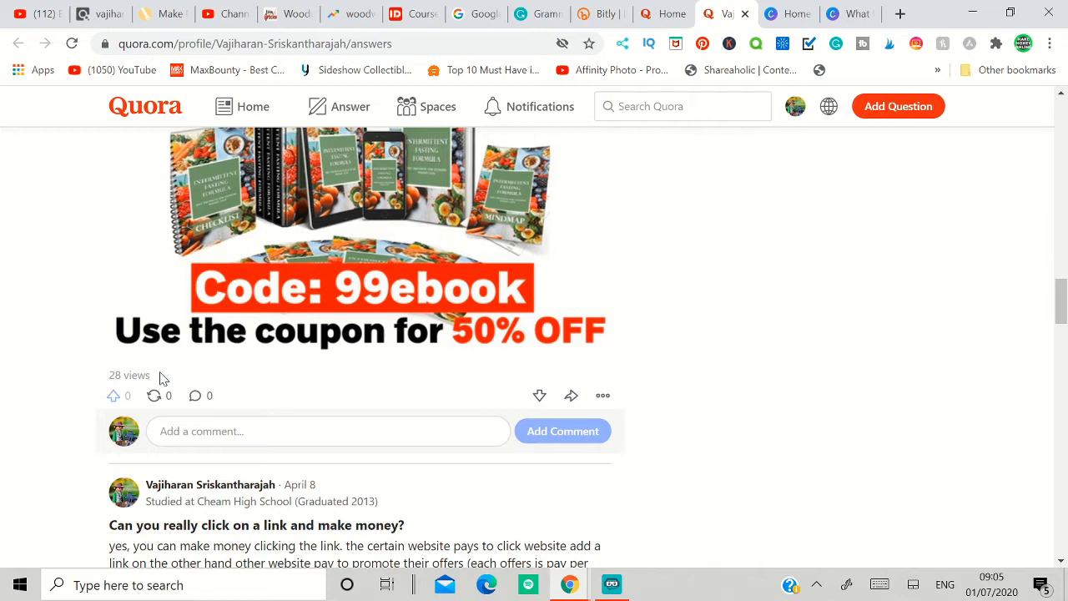
pyautogui.scroll(-3)
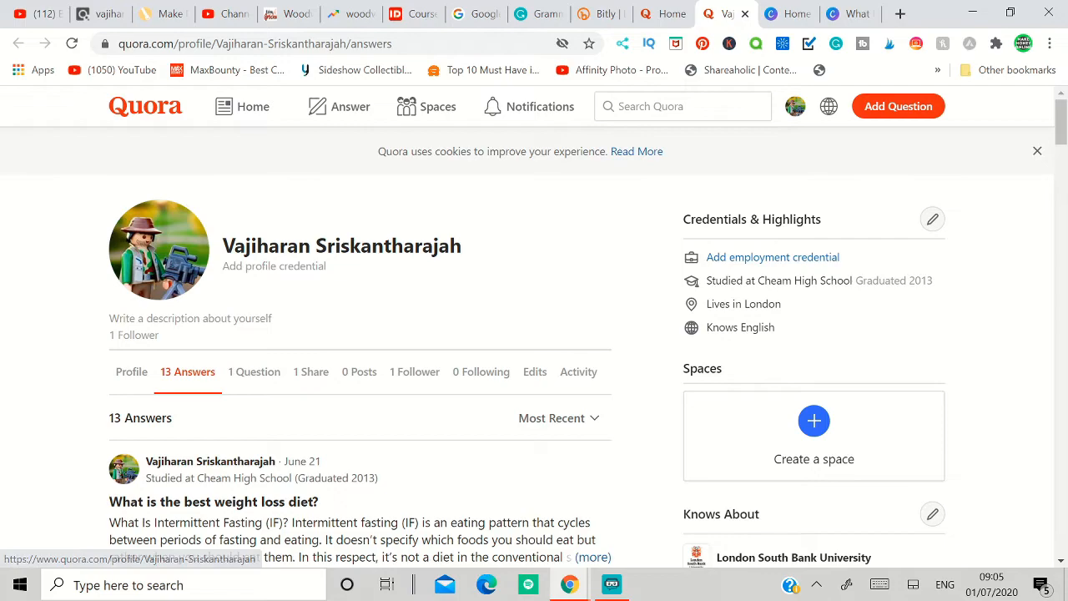
pyautogui.scroll(-3)
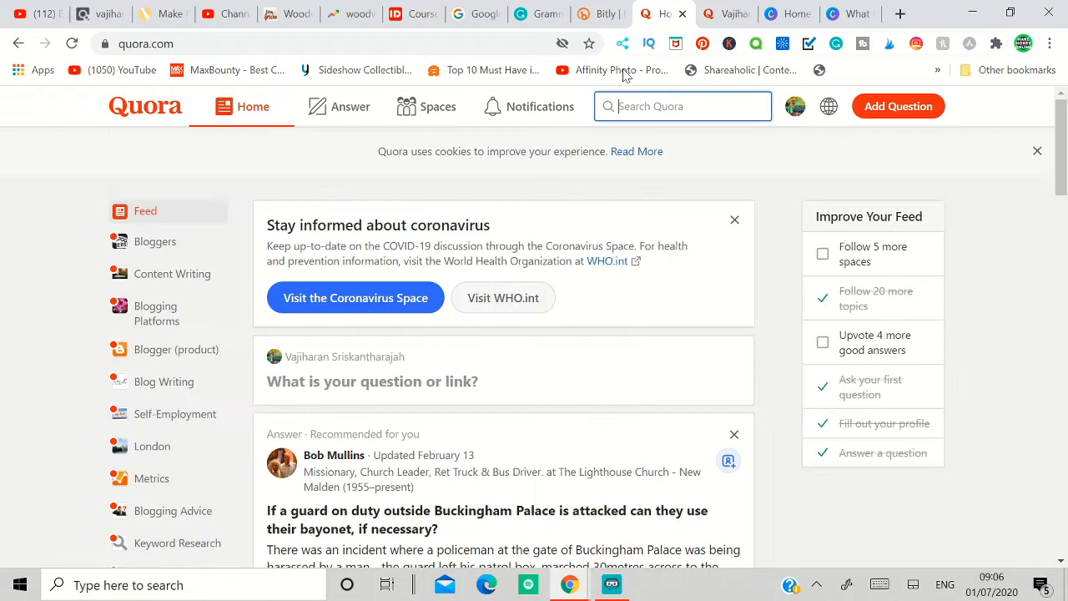
# Step: Search Quora for 'woodwor' and open 'How do I become a woodworker?' (85 answers)
pyautogui.write('woodwor')
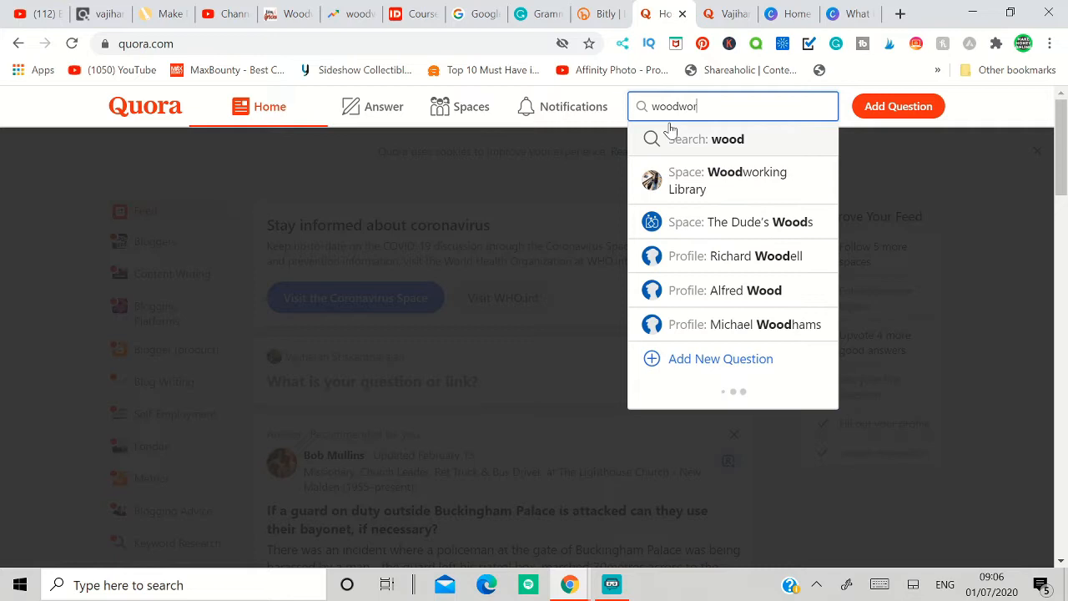
pyautogui.press('Enter')
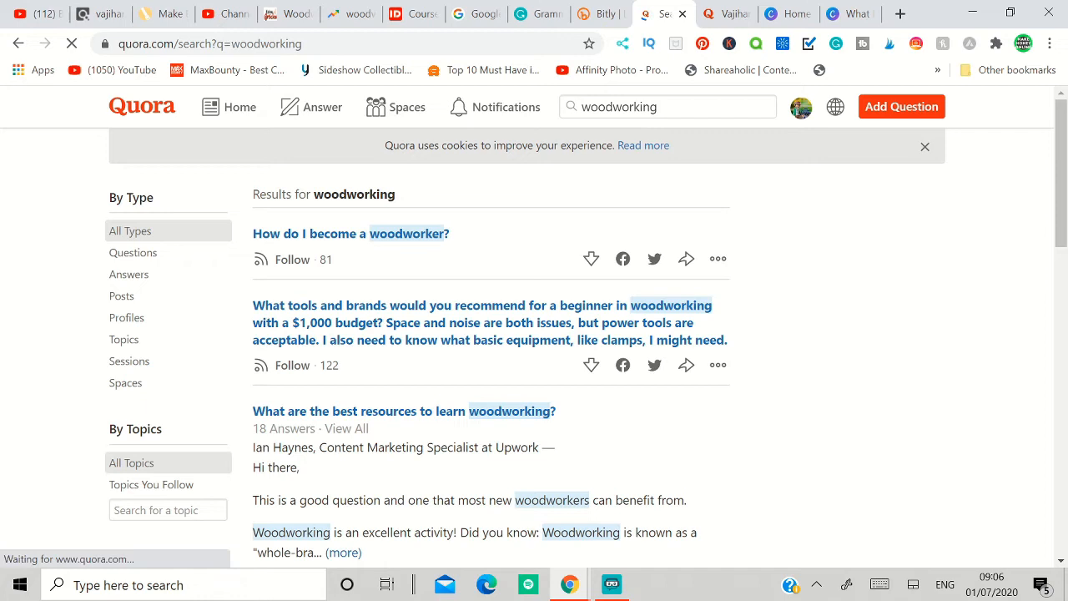
pyautogui.click(350, 233)
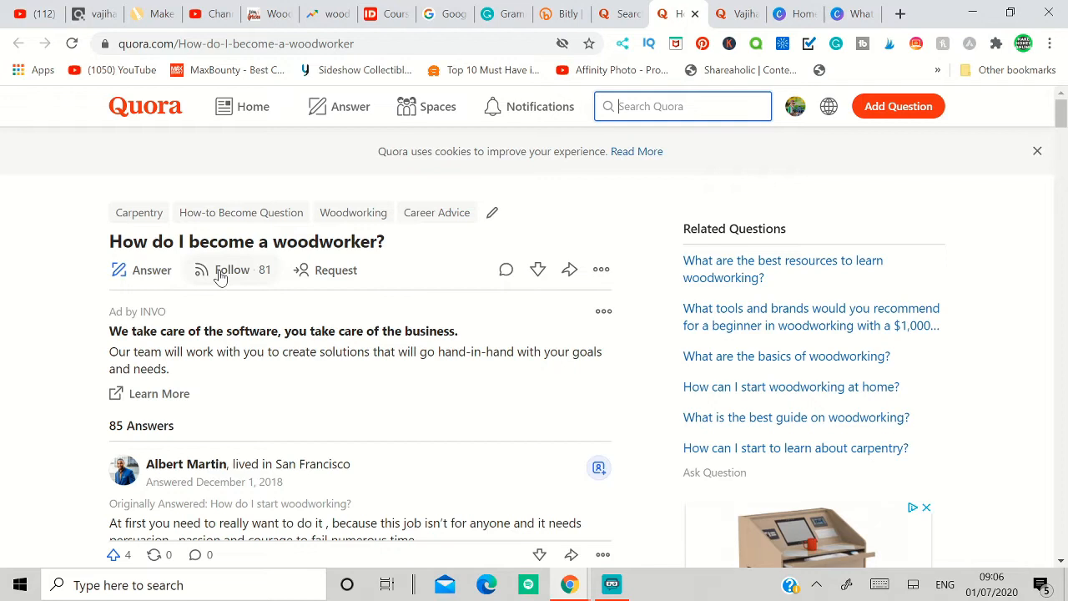
# Step: Start an answer, paste the woodworking article, and bring up the image file picker
pyautogui.click(152, 269)
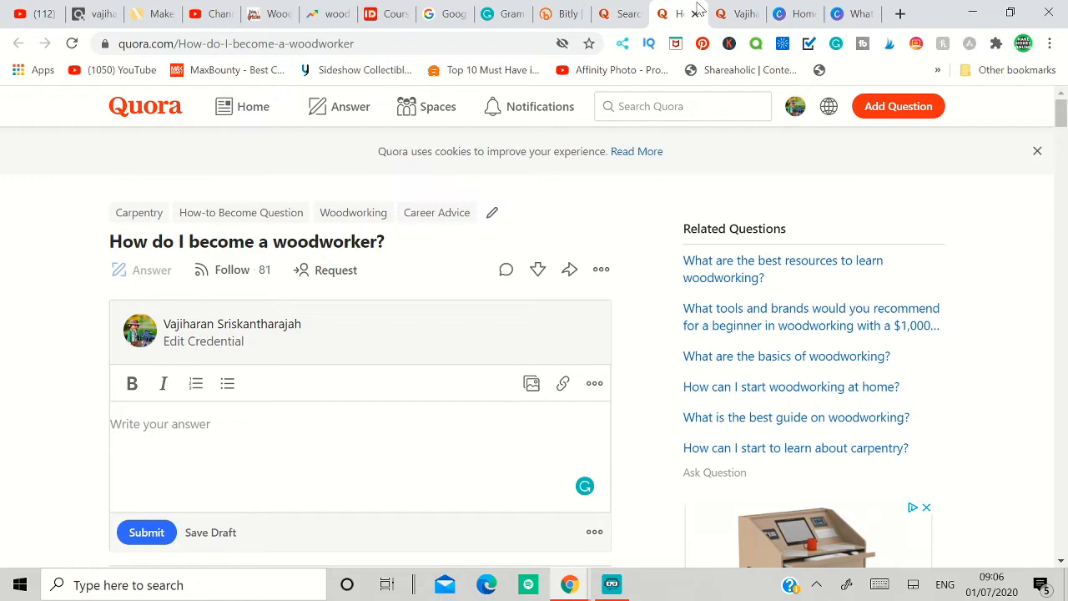
pyautogui.click(159, 424)
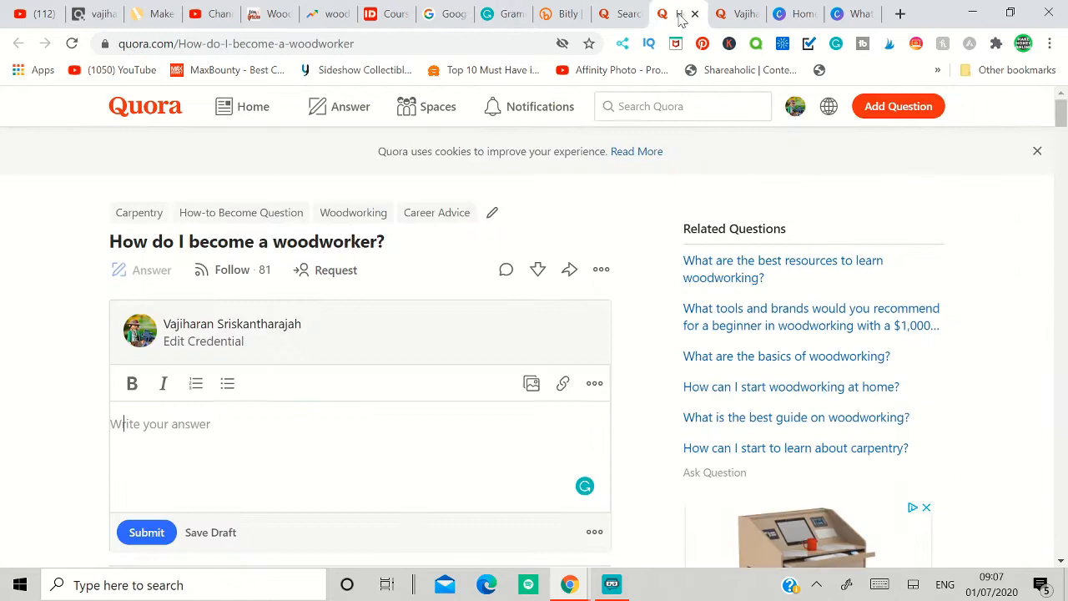
pyautogui.click(532, 383)
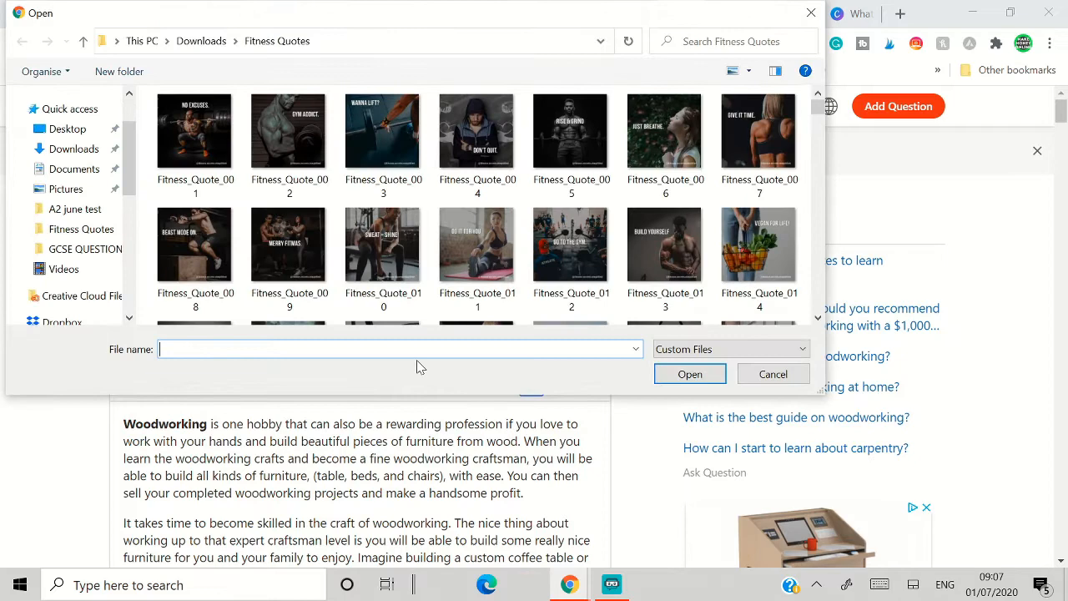
# Step: Leave the pasted answer draft for the ClickBank Home & Garden listings
pyautogui.click(73, 148)
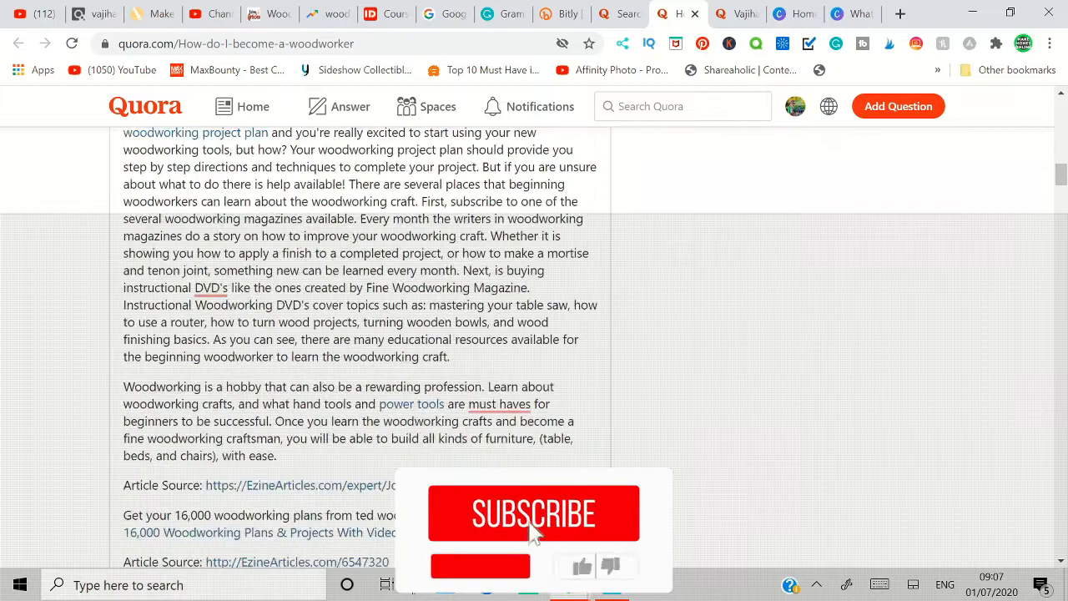
pyautogui.click(533, 513)
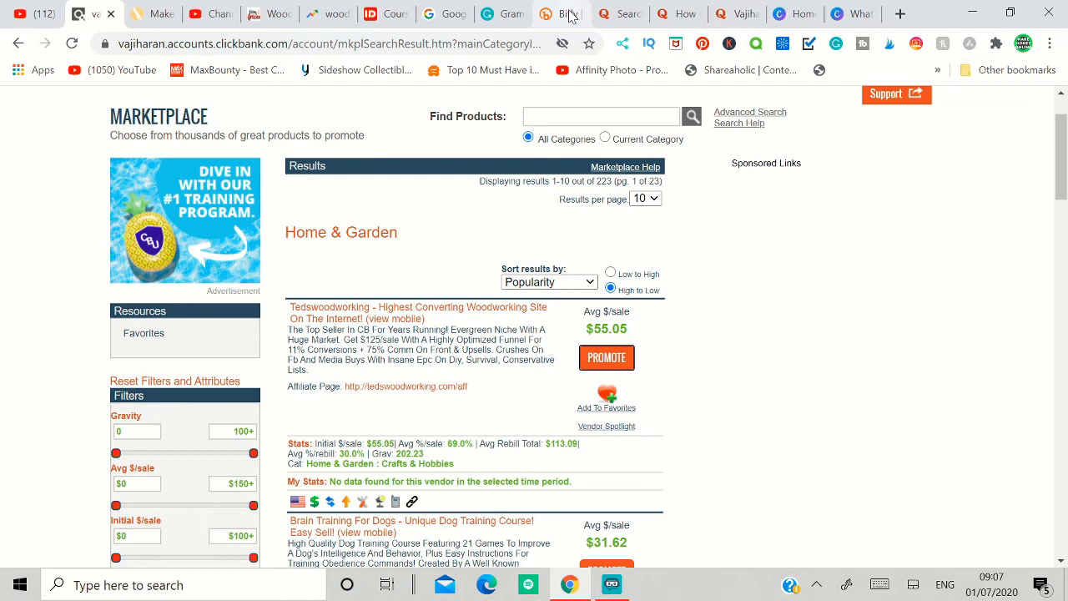
# Step: Copy the bit.ly/2Bs9lb5 short affiliate link from the Bitly tab
pyautogui.click(557, 13)
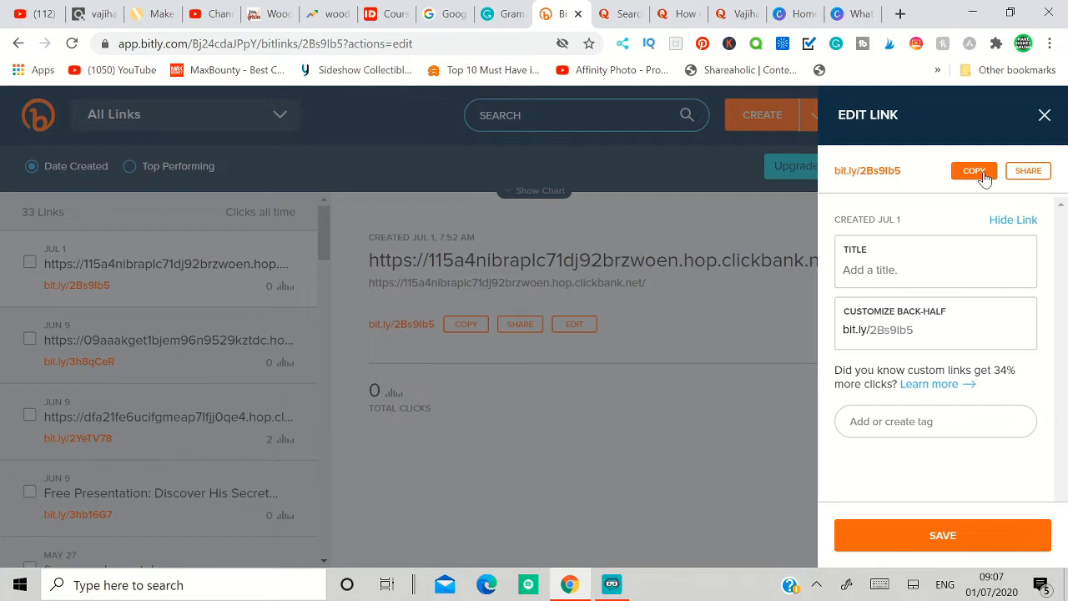
pyautogui.click(684, 13)
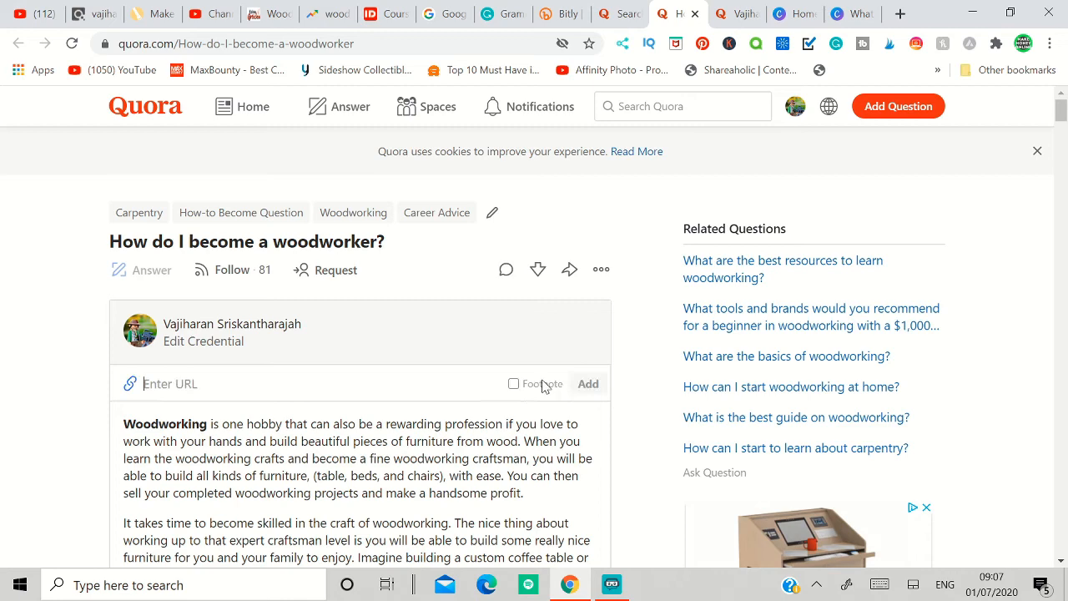
# Step: Scroll through the Quora draft to check the image and Teds Woodworking link preview
pyautogui.scroll(-3)
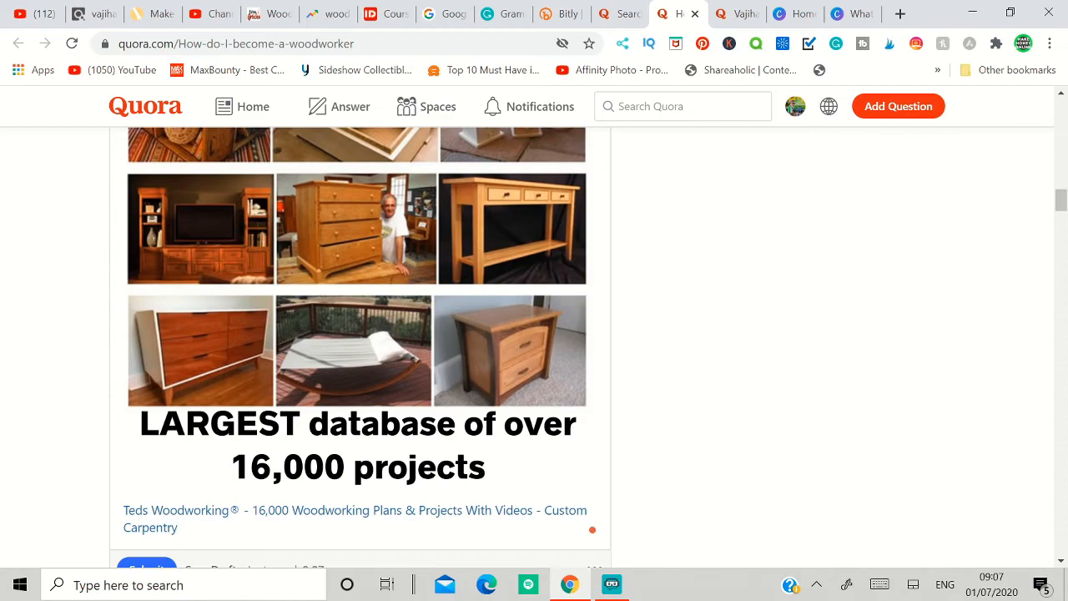
pyautogui.scroll(3)
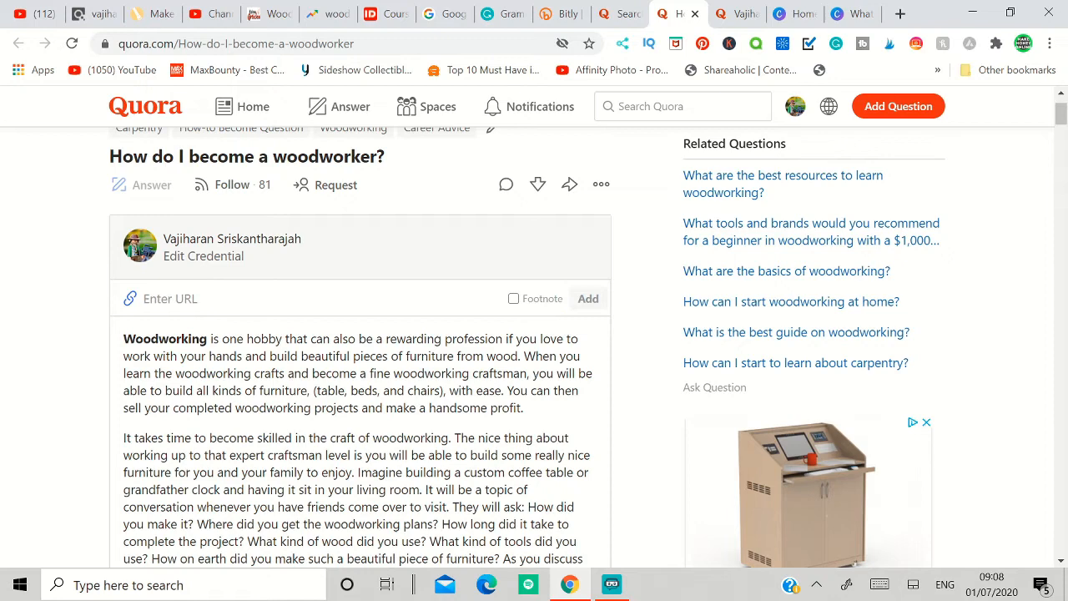
pyautogui.scroll(-3)
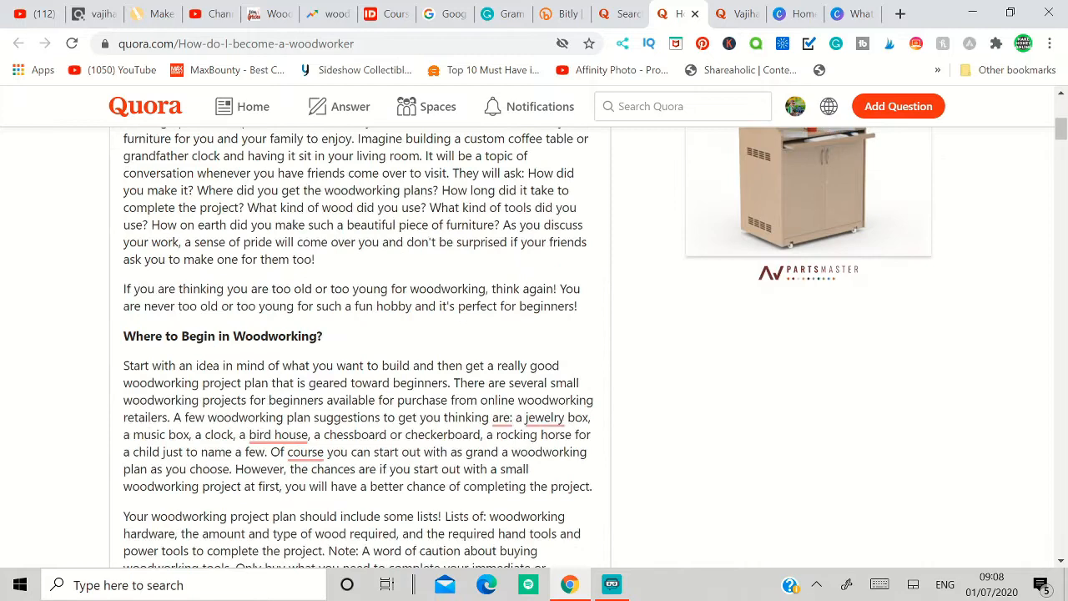
pyautogui.scroll(3)
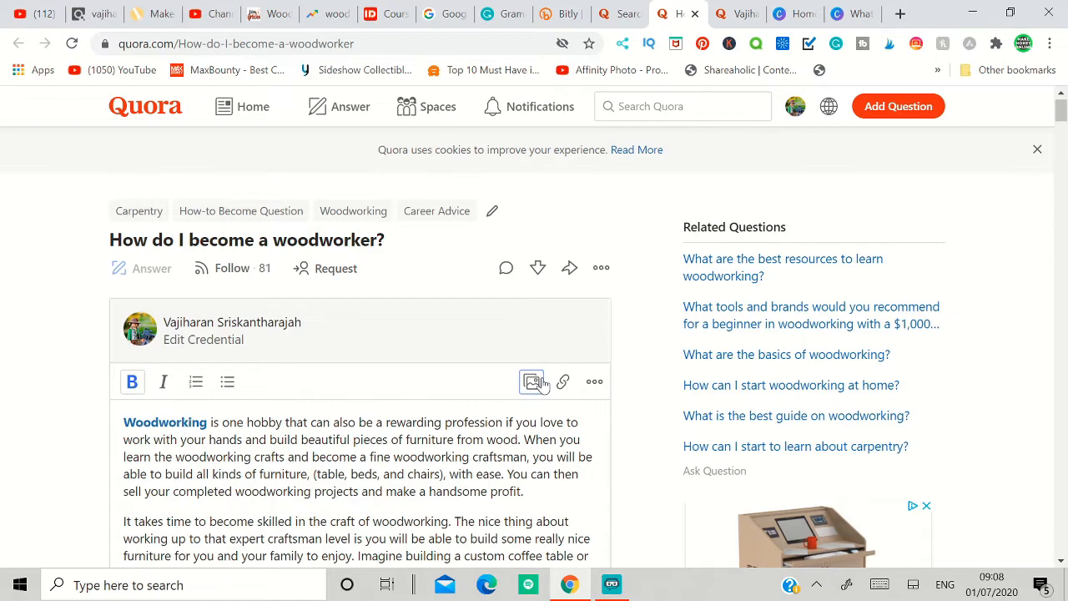
pyautogui.scroll(-3)
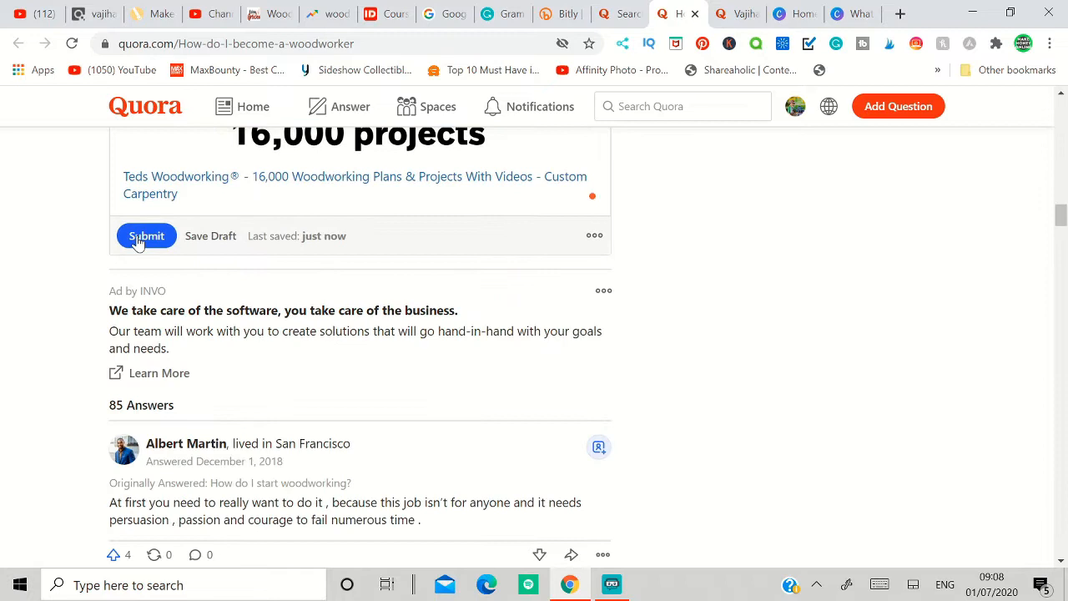
# Step: Submit the Quora answer and dismiss the answer credential prompt
pyautogui.click(146, 235)
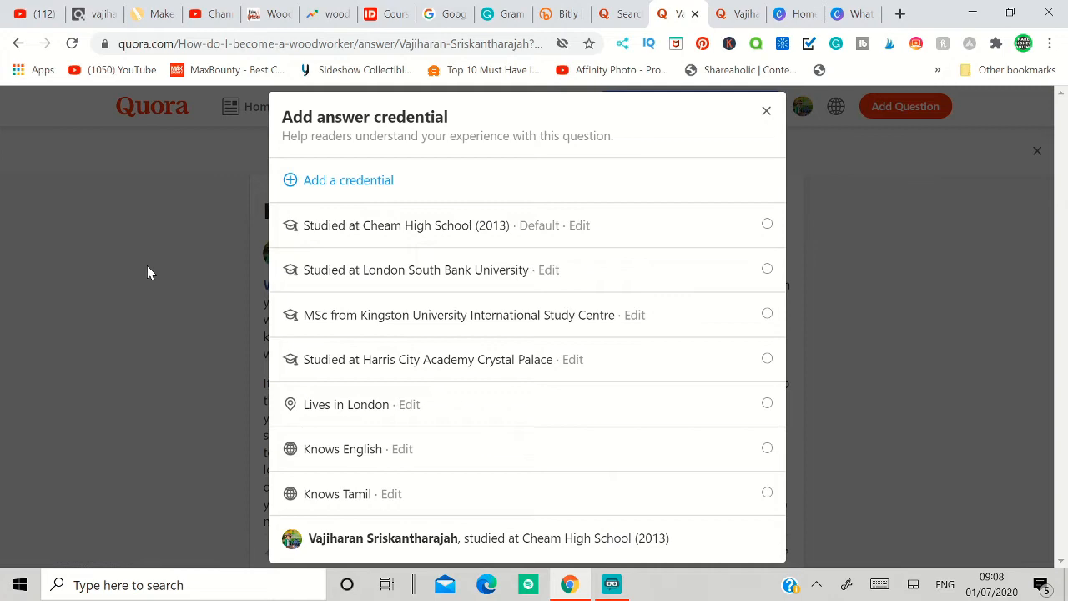
pyautogui.click(766, 110)
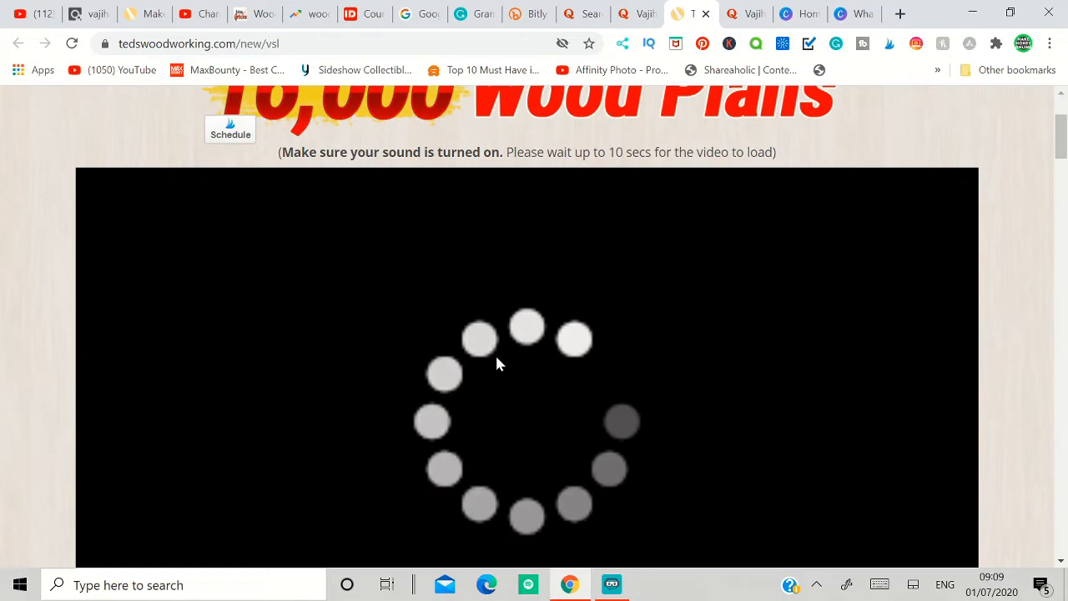
# Step: Close the sales video tab and switch to the tedswoodworking.com affiliates tab
pyautogui.click(91, 15)
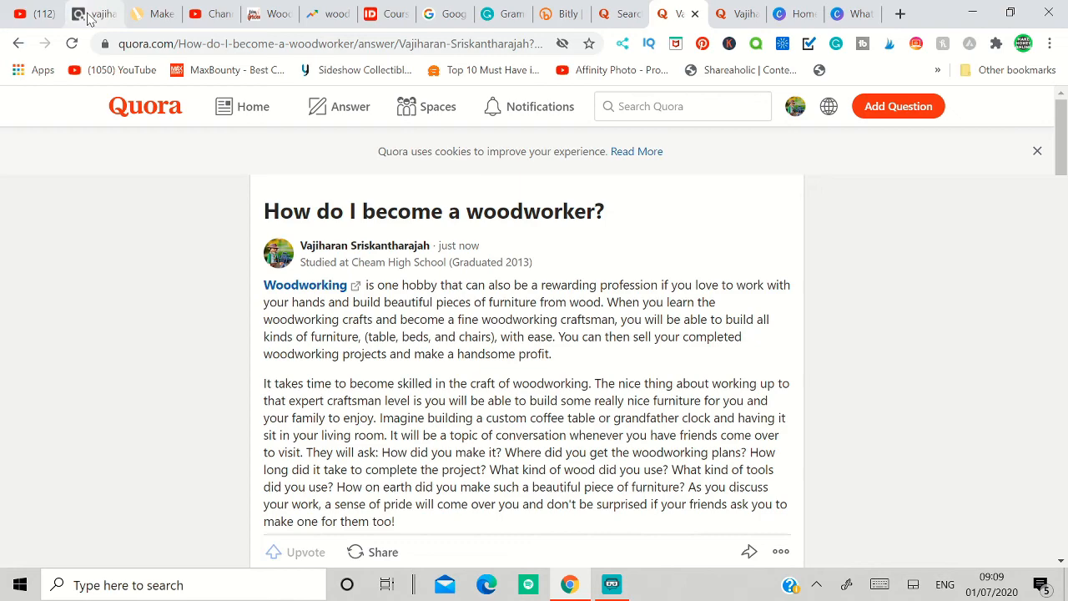
pyautogui.click(157, 13)
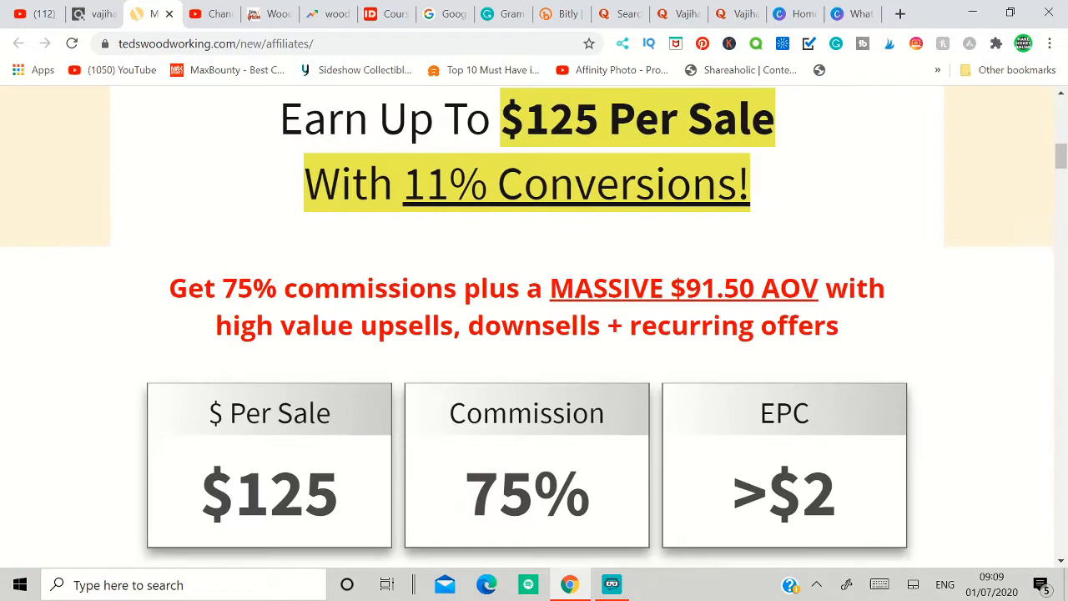
# Step: Scroll the affiliates page down to The Sales Funnel Explained, from $67 offer to upsells
pyautogui.scroll(-3)
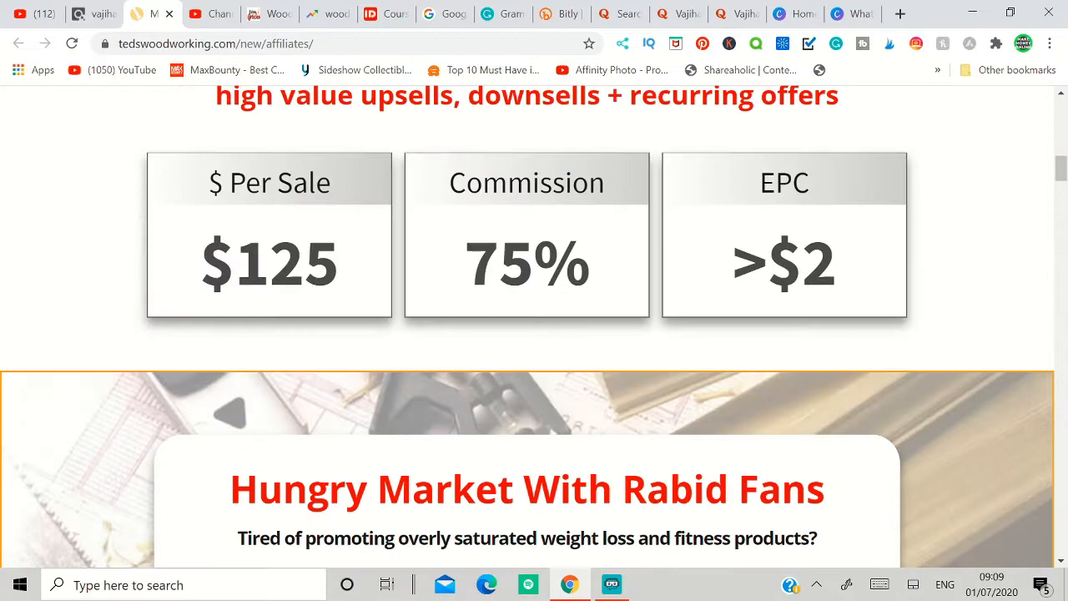
pyautogui.scroll(-3)
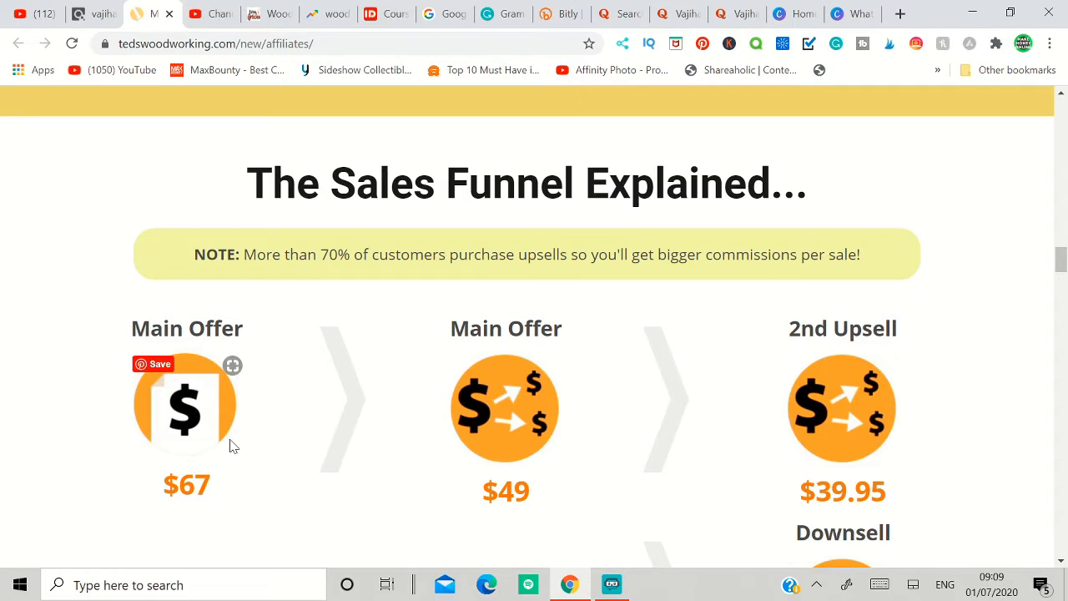
pyautogui.scroll(-3)
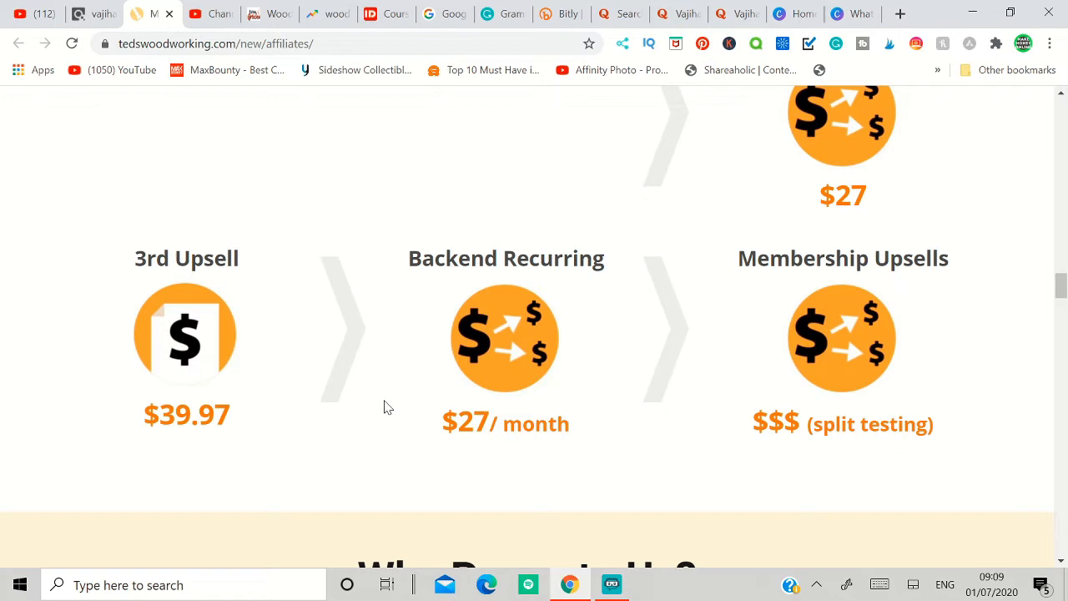
pyautogui.moveTo(299, 414)
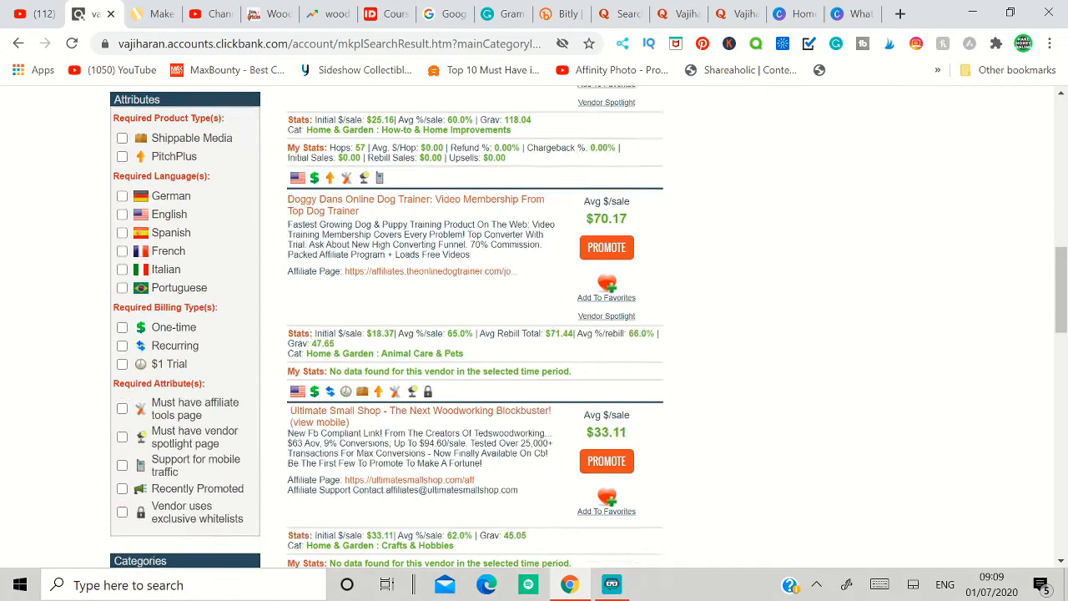
# Step: Return to the Quora woodworking search results tab
pyautogui.click(330, 14)
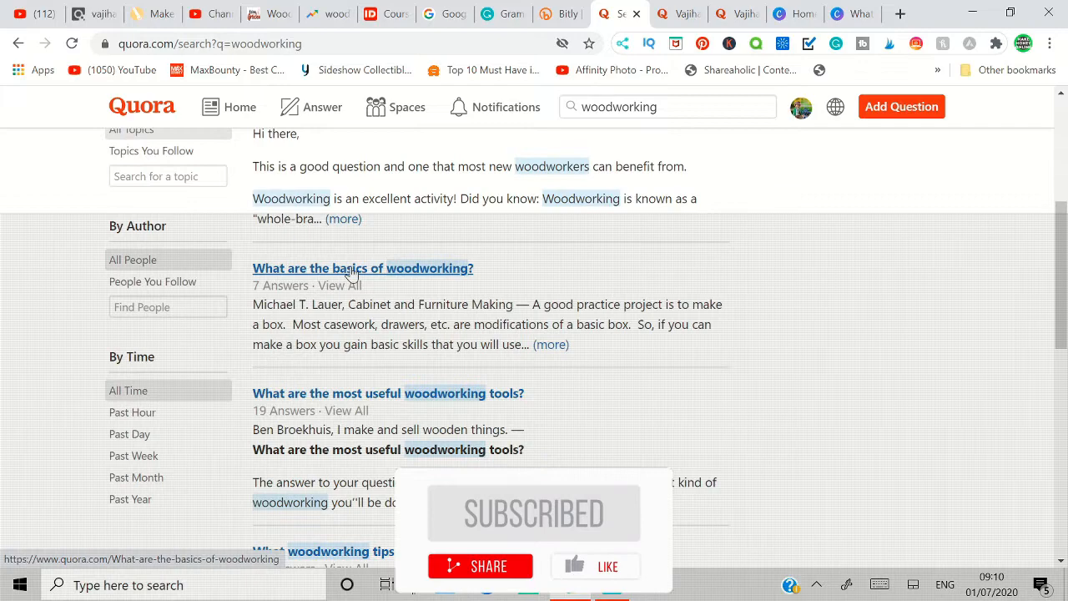
pyautogui.scroll(-3)
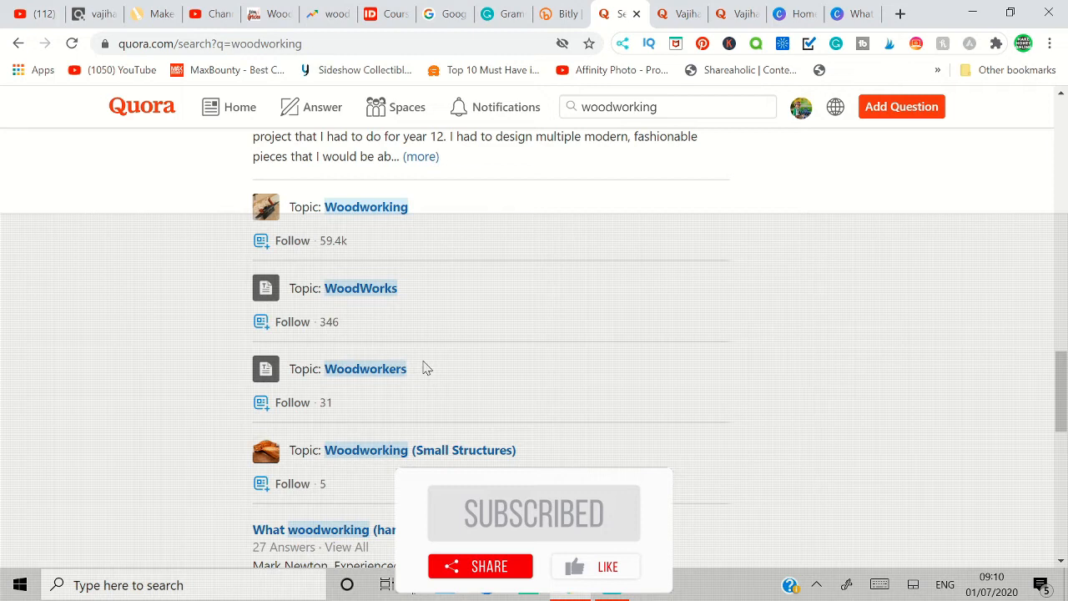